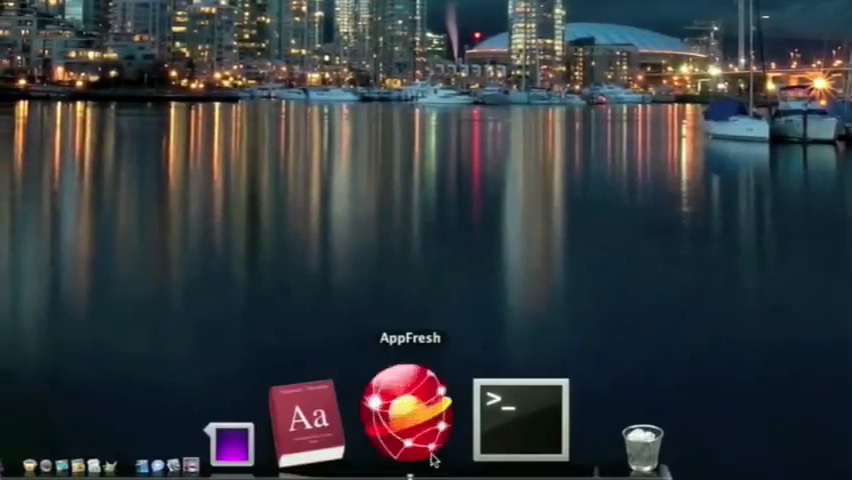
- Launch AppFresh from the Dock to show updates for Espresso, Picturesque and Safari
click(404, 418)
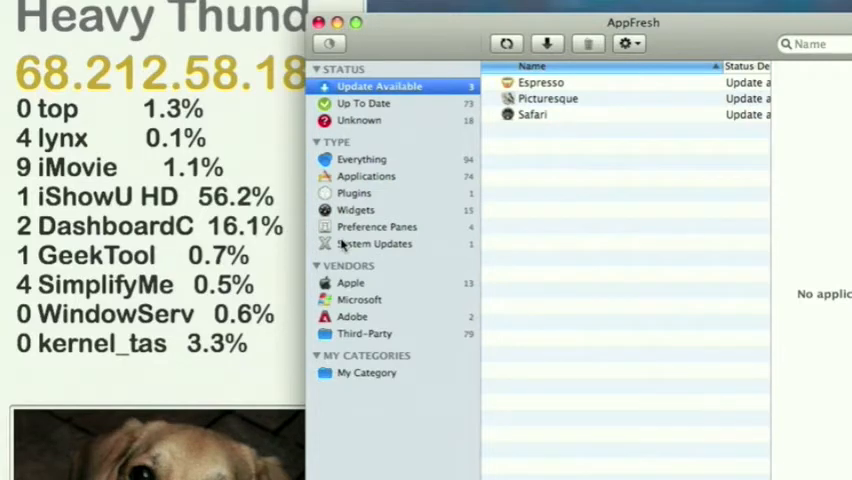
- Review AppFresh Preferences scanning options, then quit AppFresh back to the desktop
click(628, 44)
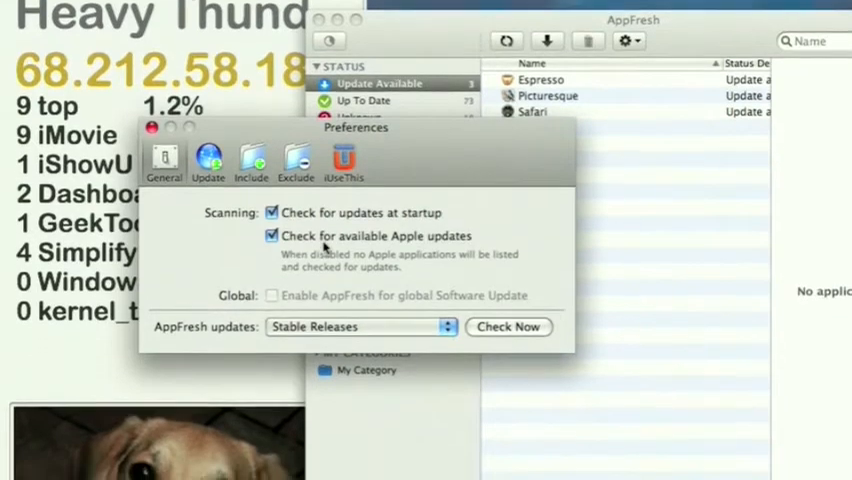
click(208, 244)
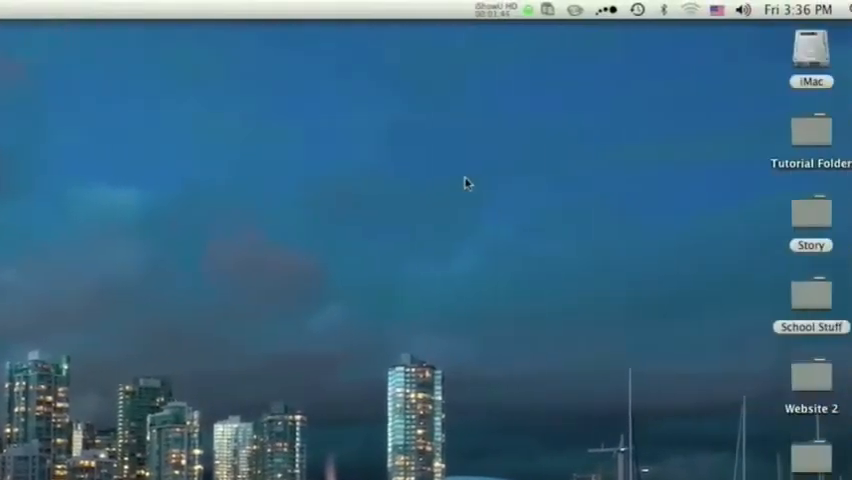
- Launch Shadow from the menu bar to show the System Clipboard's 20 clippings
click(518, 8)
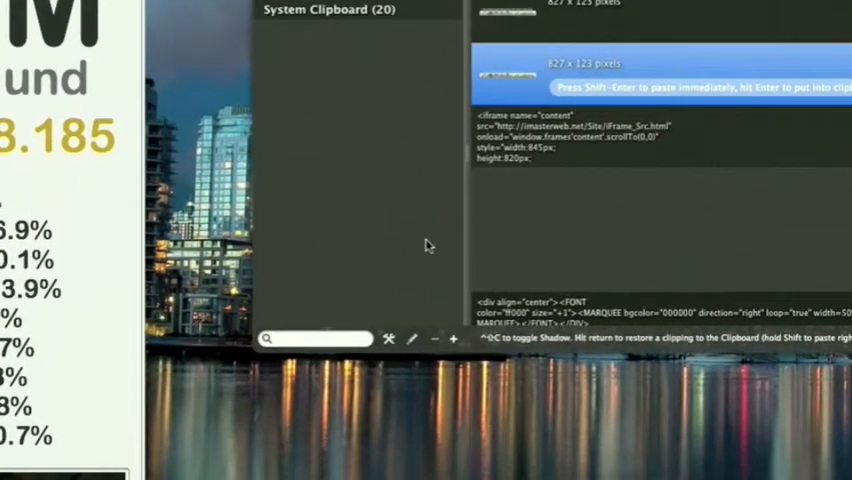
- View and cancel the clipboard info sheet, then bring up Shadow's command menu
click(388, 338)
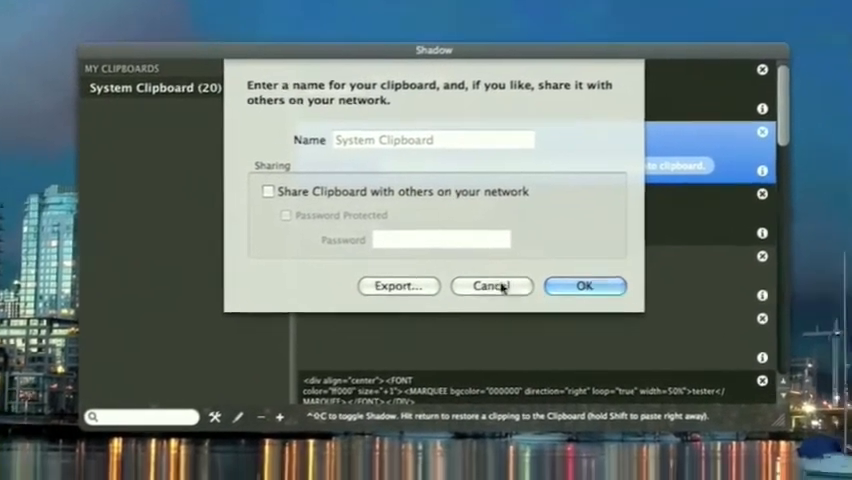
click(492, 284)
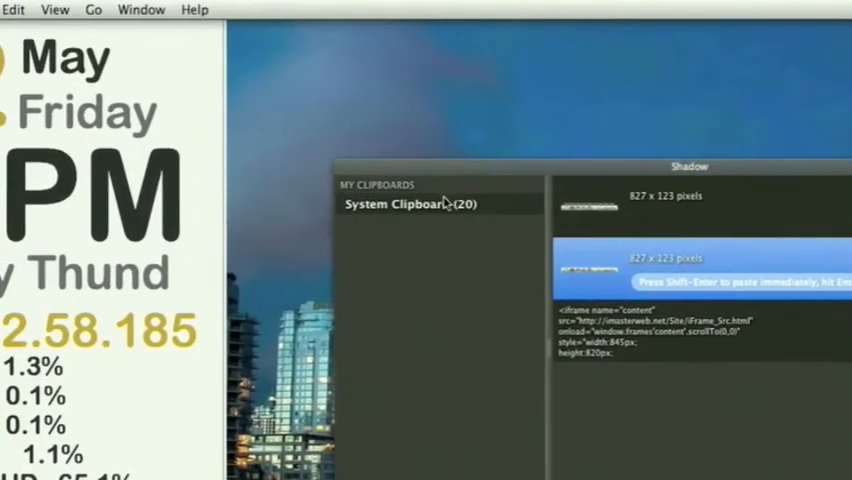
click(520, 8)
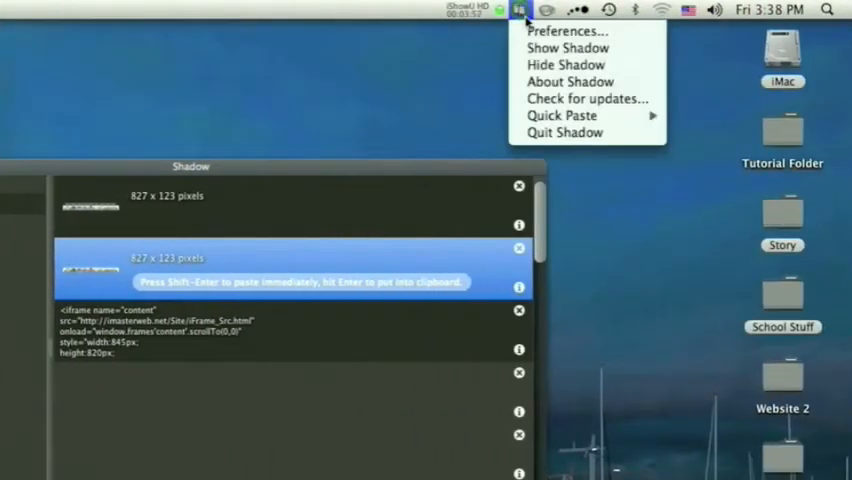
mouse_move(566, 64)
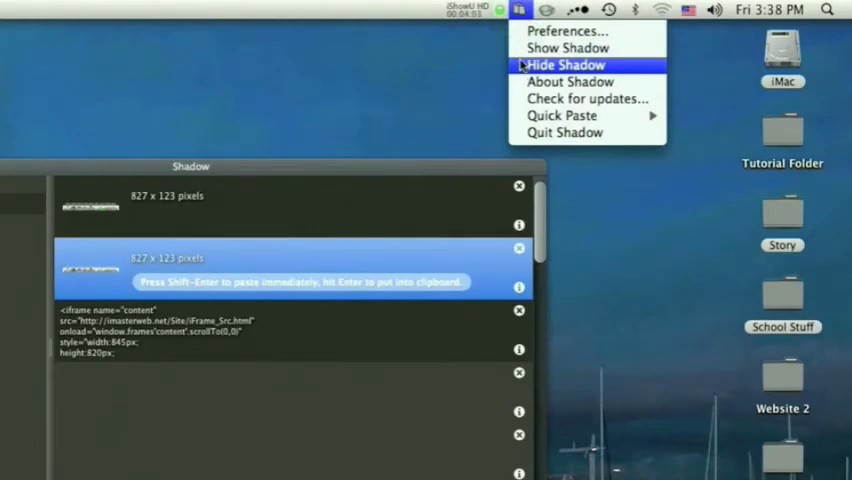
- Hide Shadow so only the desktop remains, with Caffeine keeping the Mac awake
click(564, 64)
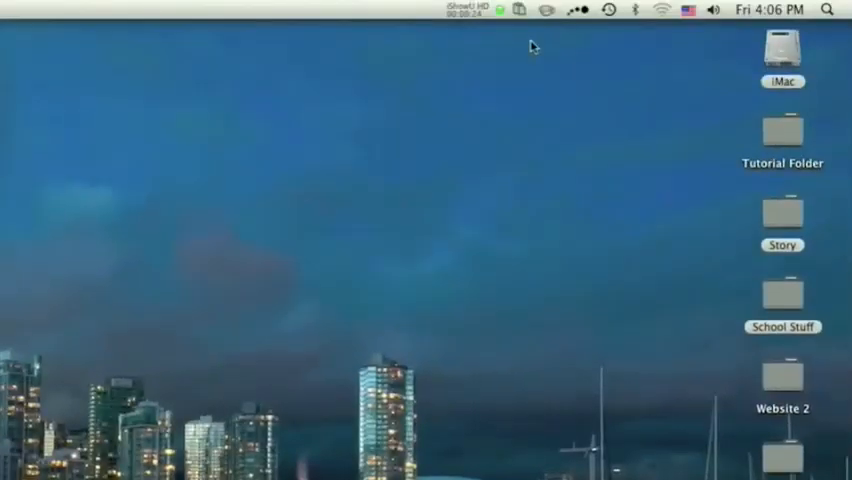
mouse_move(548, 8)
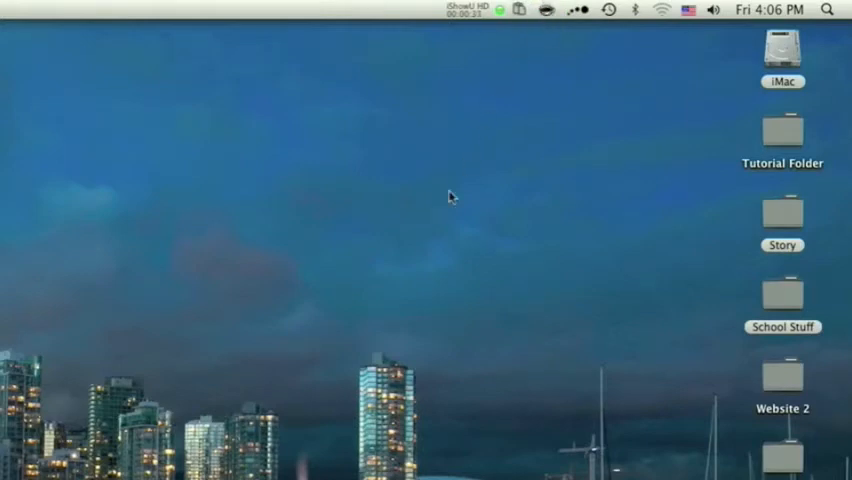
mouse_move(448, 204)
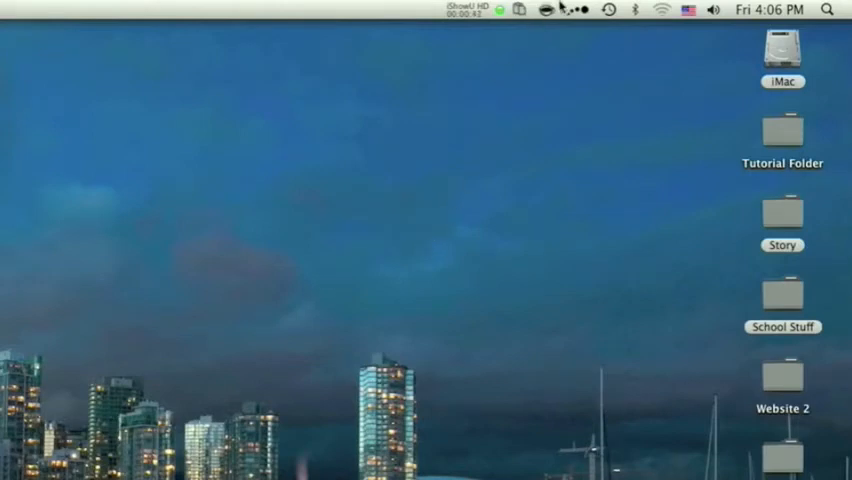
mouse_move(546, 8)
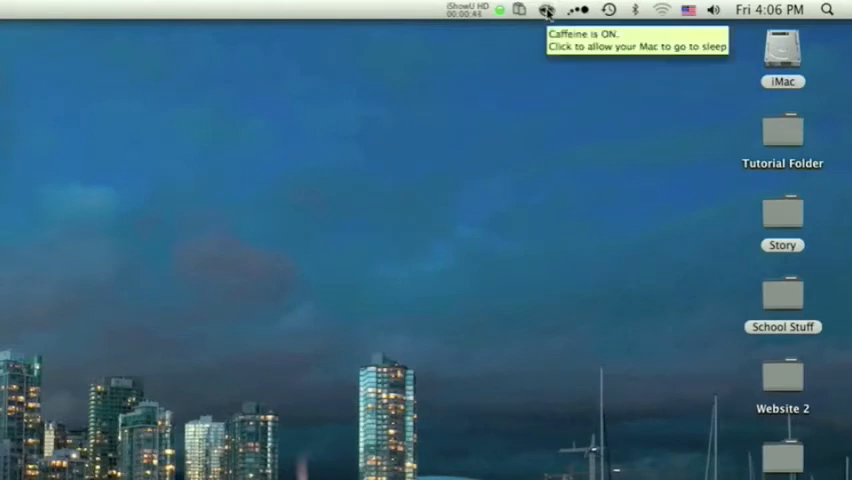
click(548, 10)
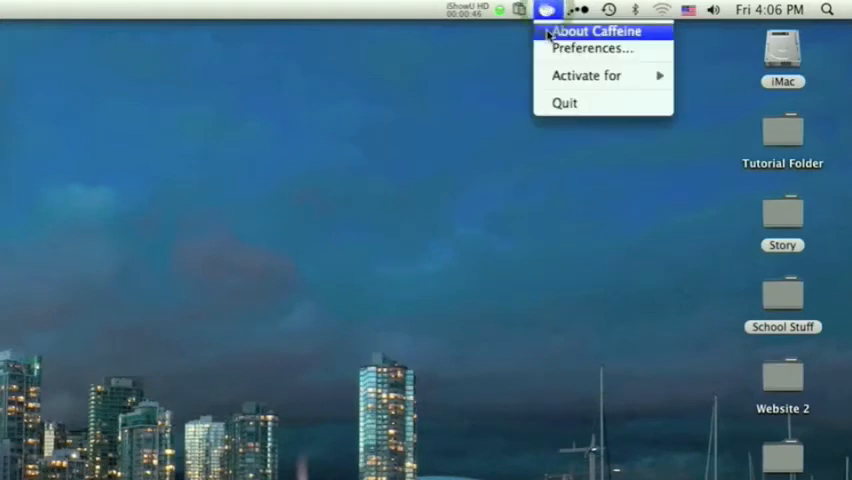
click(594, 32)
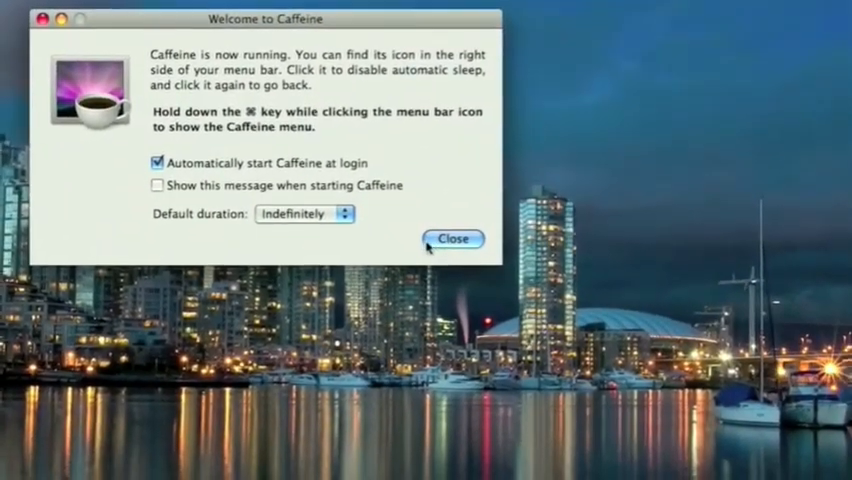
click(452, 240)
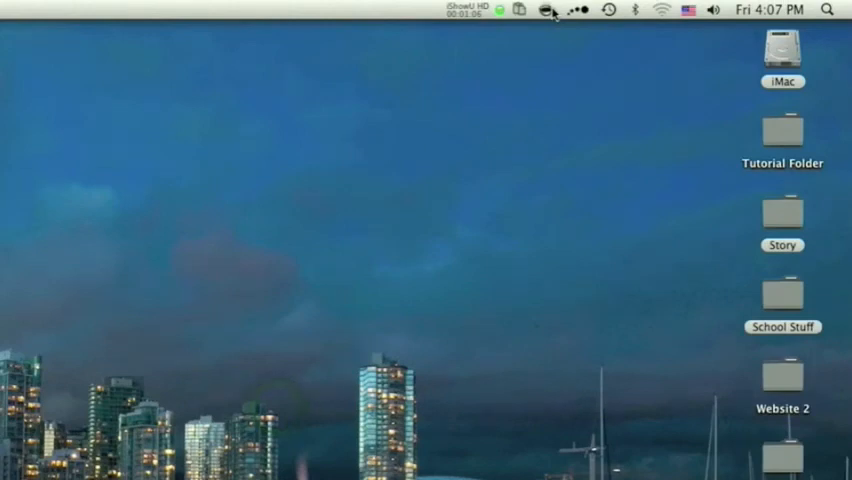
- Show Caffeine's Activate for submenu listing durations from Indefinitely to 5 hours
click(546, 8)
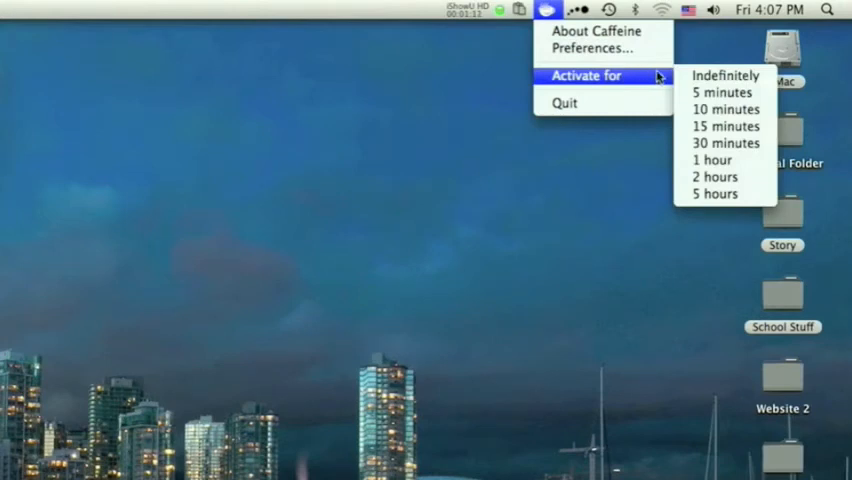
mouse_move(724, 108)
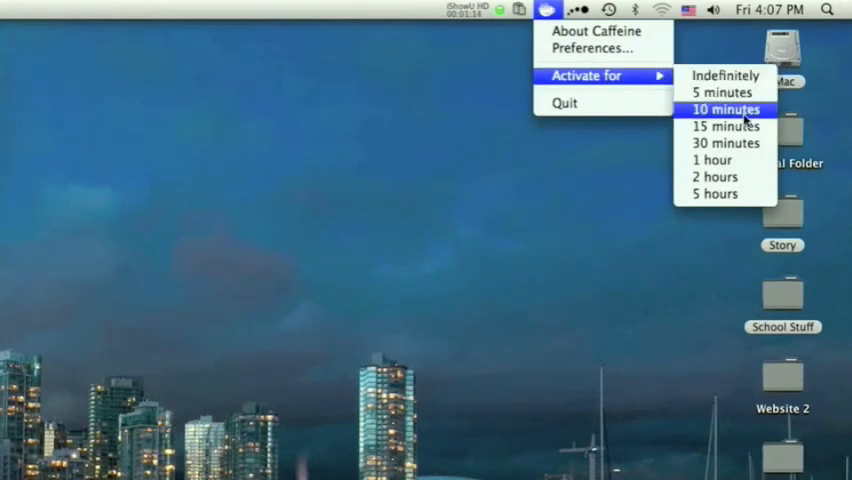
mouse_move(720, 92)
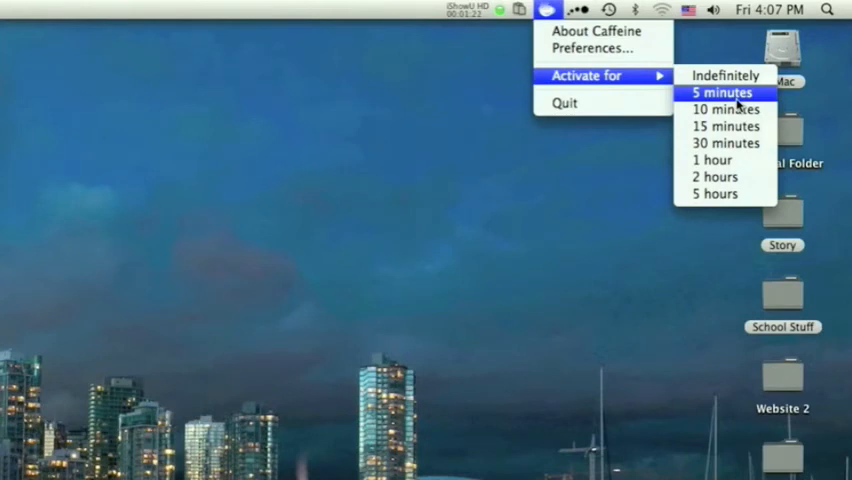
mouse_move(724, 144)
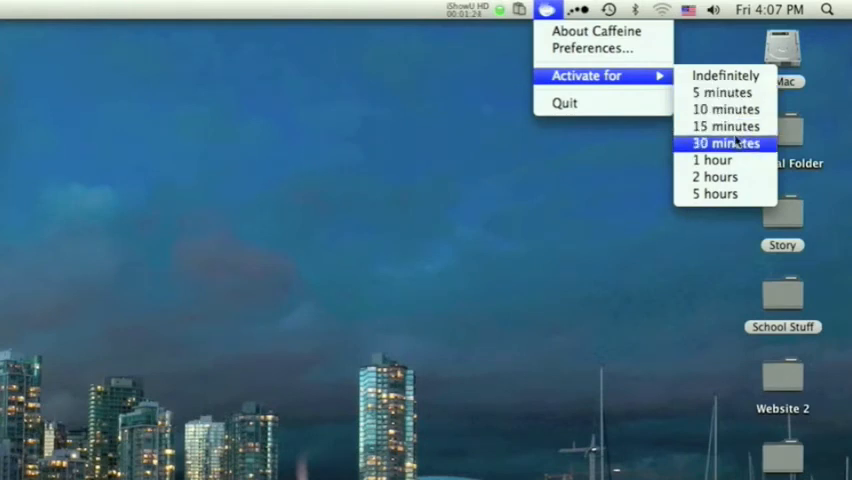
mouse_move(724, 144)
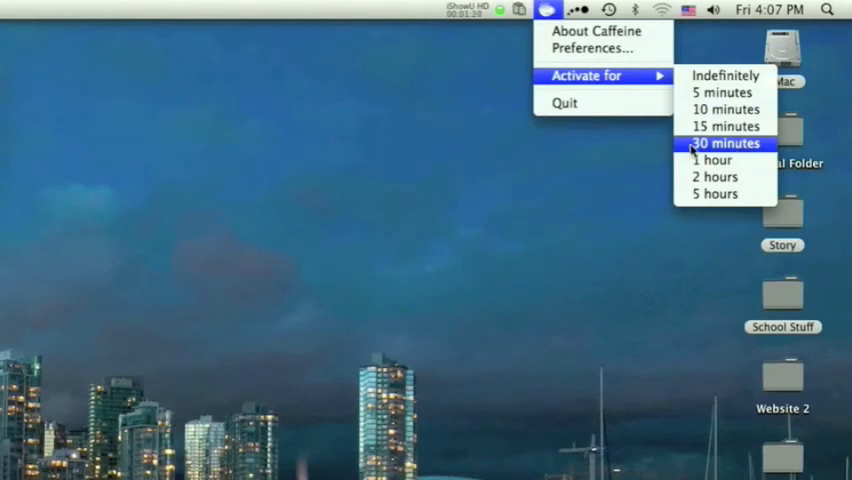
mouse_move(606, 168)
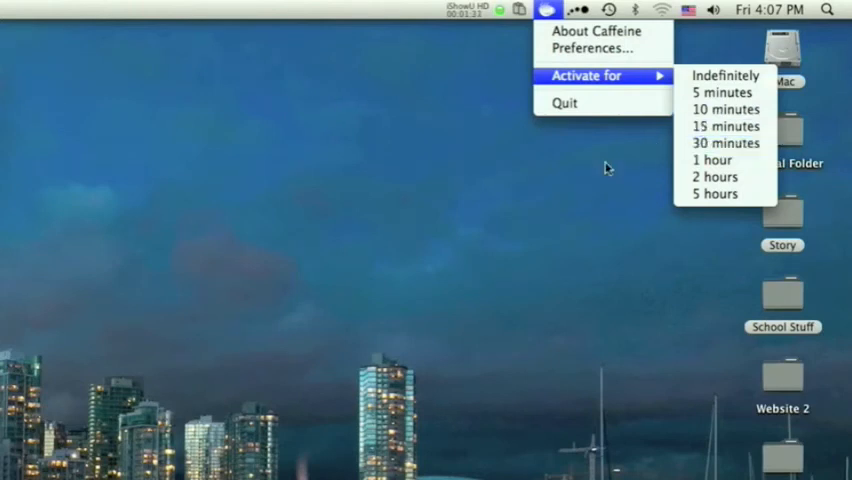